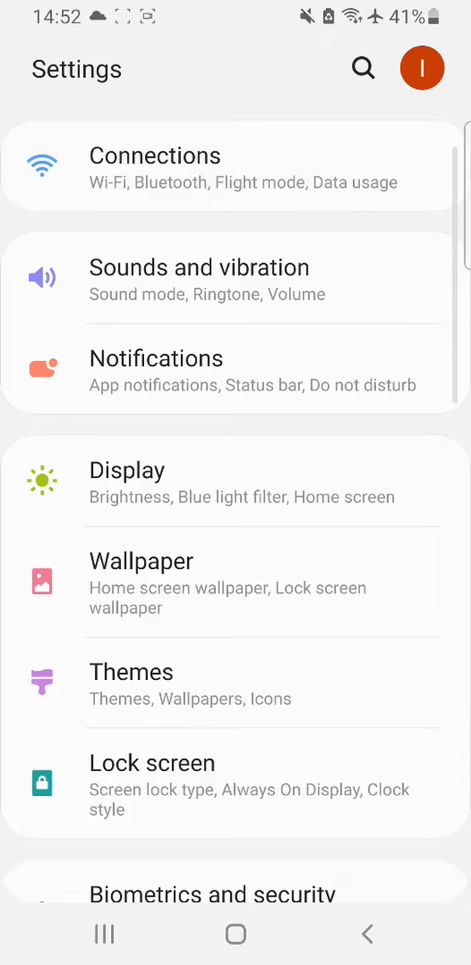
Step: Leave Android Settings and land on HP Smart's add-printer type screen
click(154, 169)
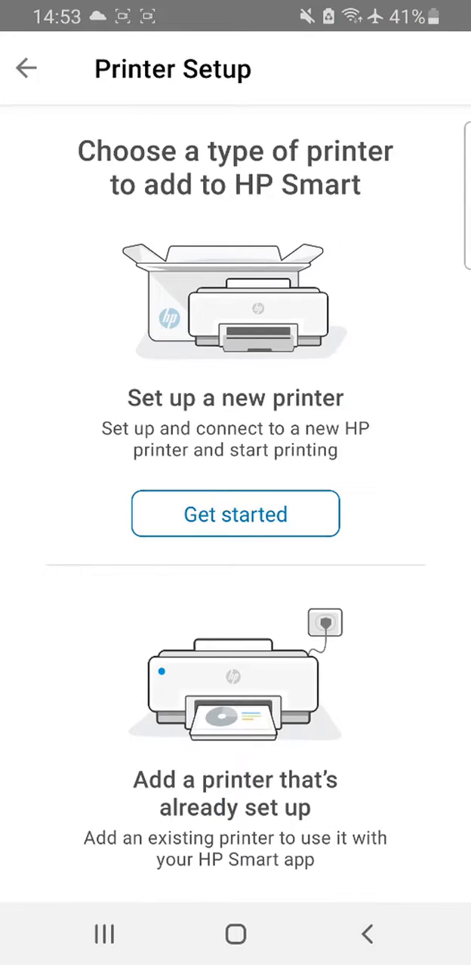
Step: Start new printer setup over Wi-Fi and select the DeskJet 2700 series
click(235, 513)
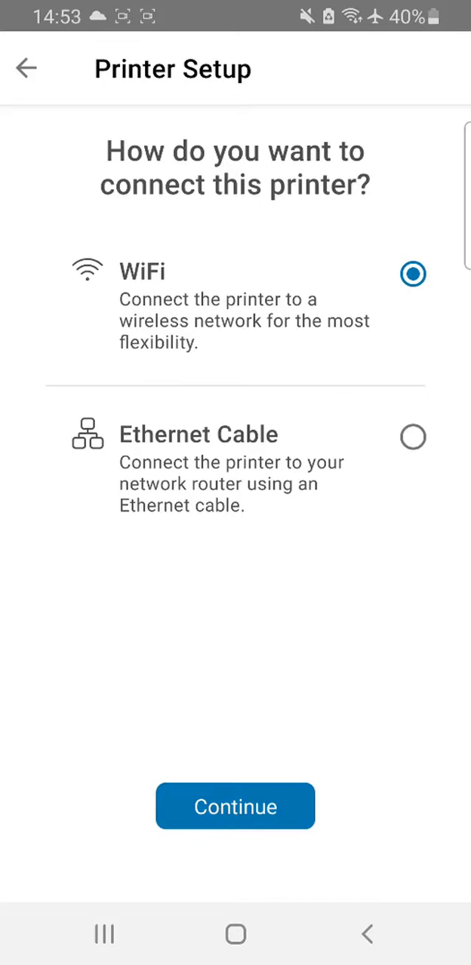
click(235, 805)
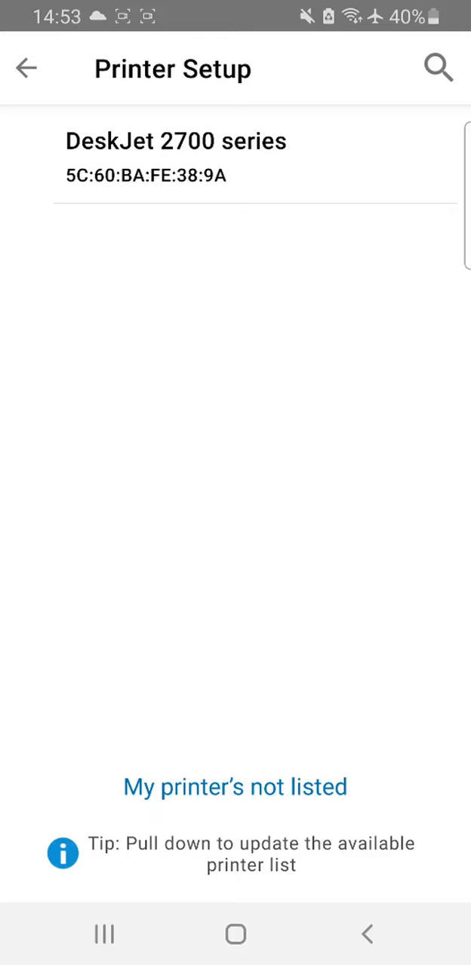
click(175, 141)
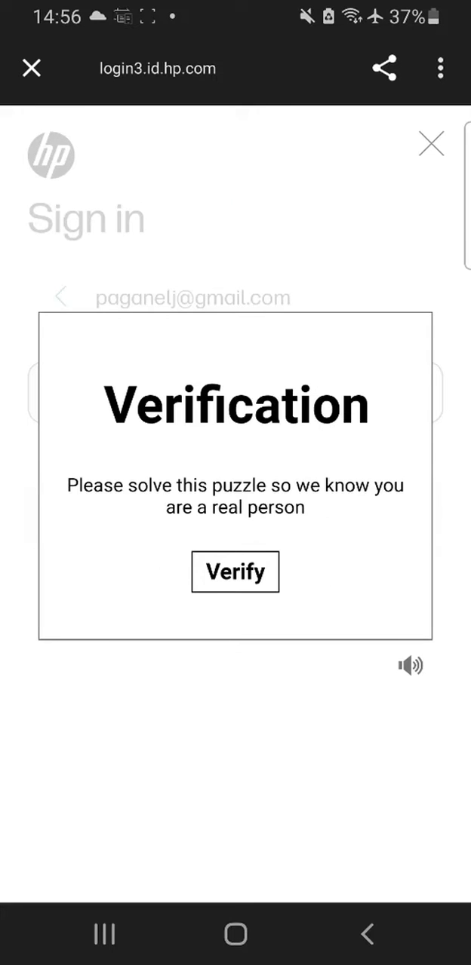
Step: Begin the HP account sign-in puzzle verification
click(235, 570)
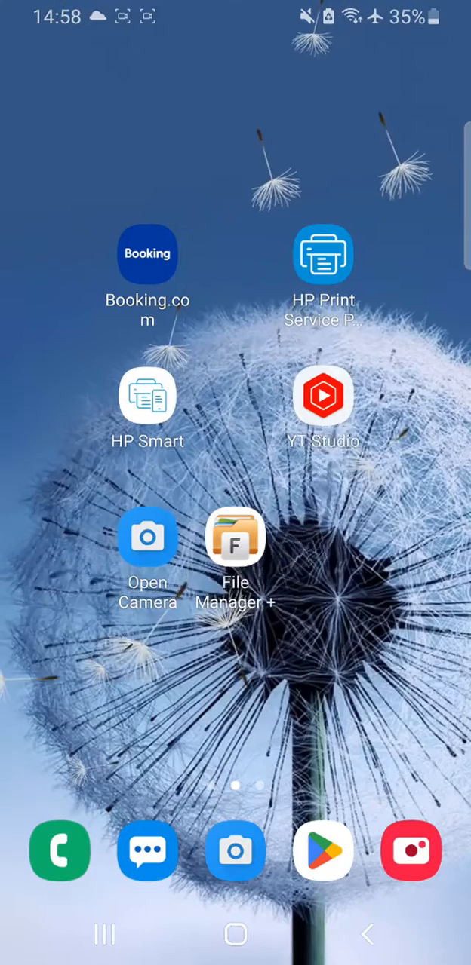
Step: Reopen HP Smart and see the DeskJet 2700 card shown Ready to Print
click(148, 395)
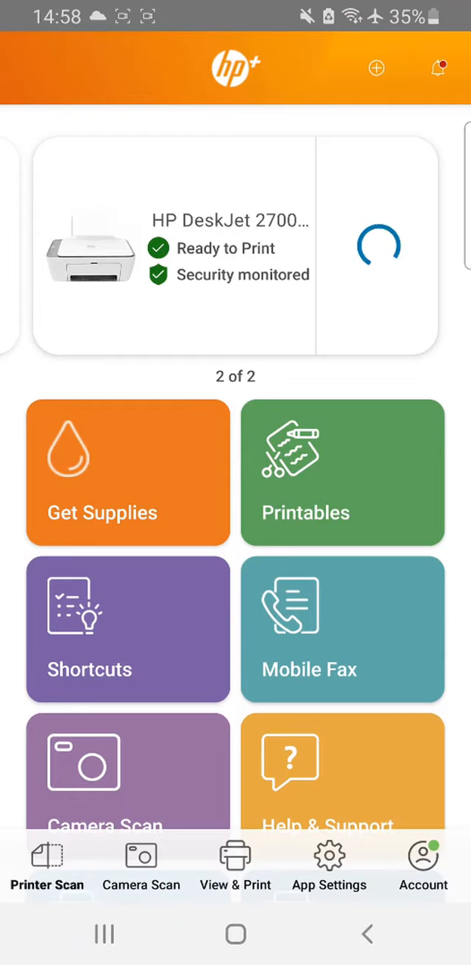
scroll(down, 3)
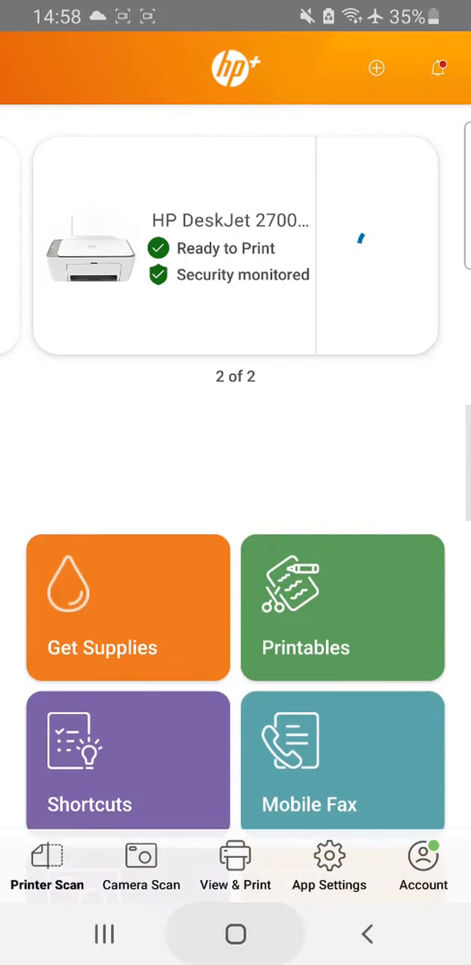